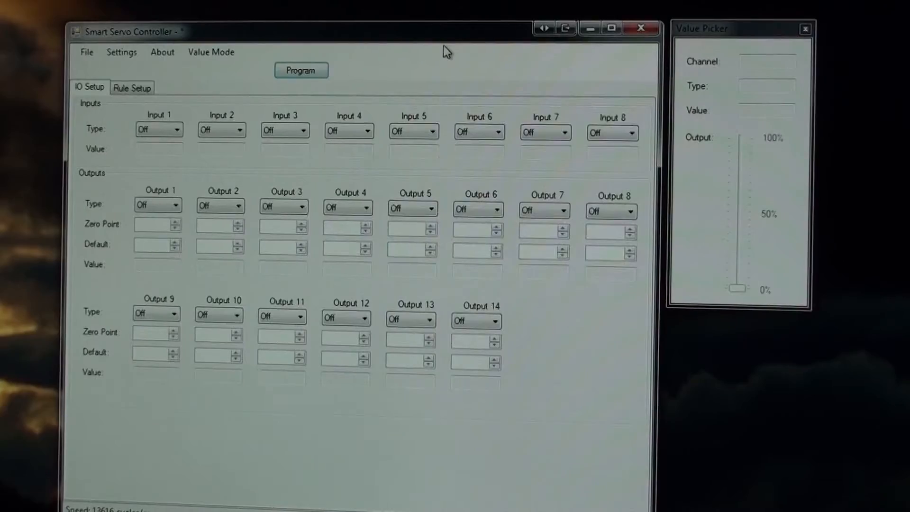
Make Input 1 an analog input on the IO Setup page
left_click(176, 130)
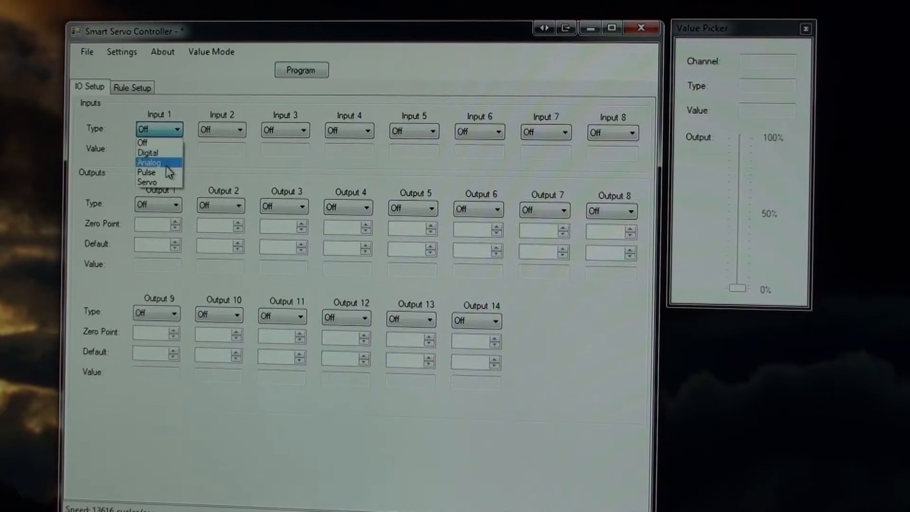
left_click(149, 162)
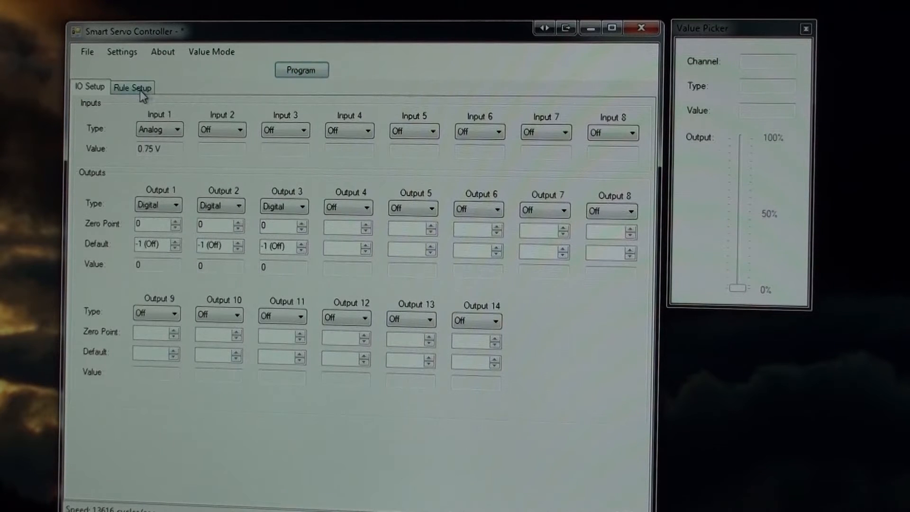
Create a State Output rule LED Blink for Output 1 with an Input 1 condition
left_click(133, 88)
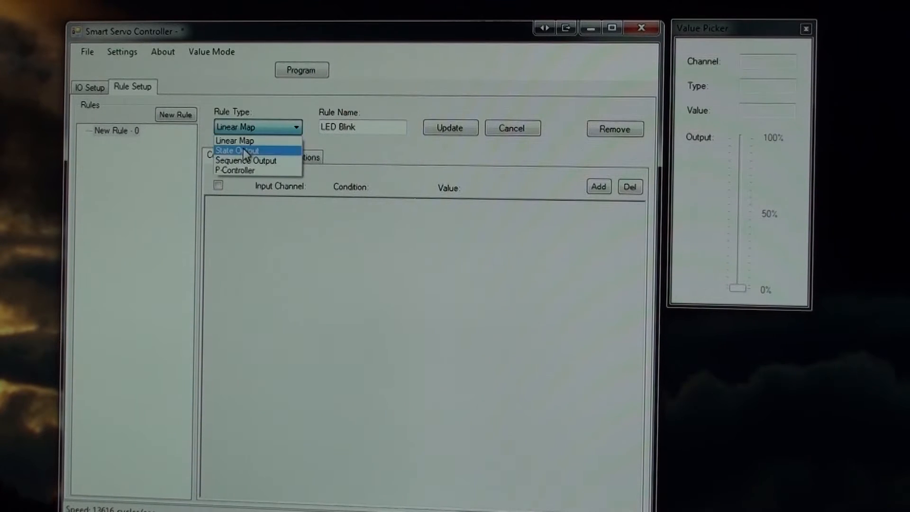
left_click(236, 151)
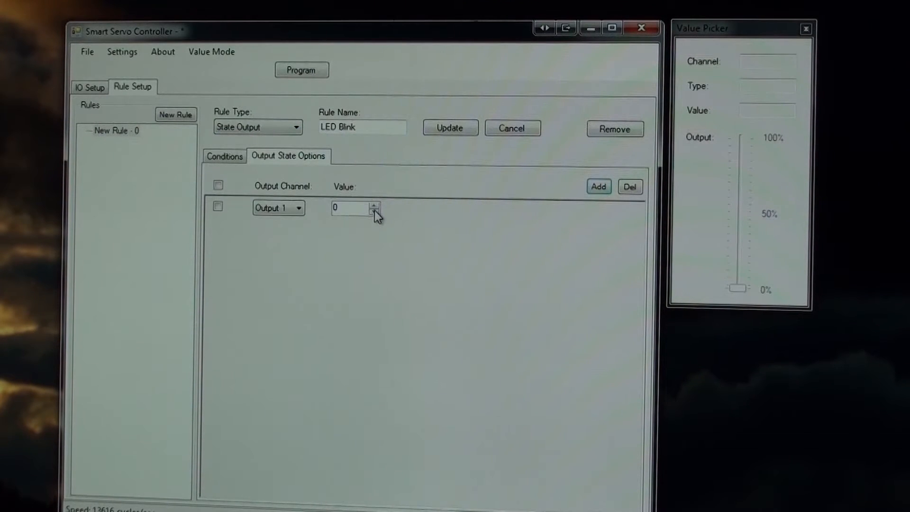
left_click(223, 156)
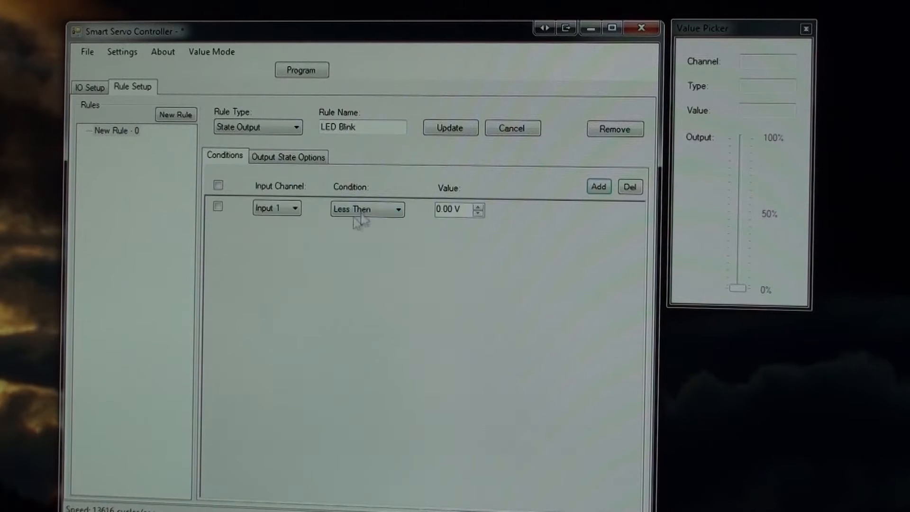
left_click(490, 211)
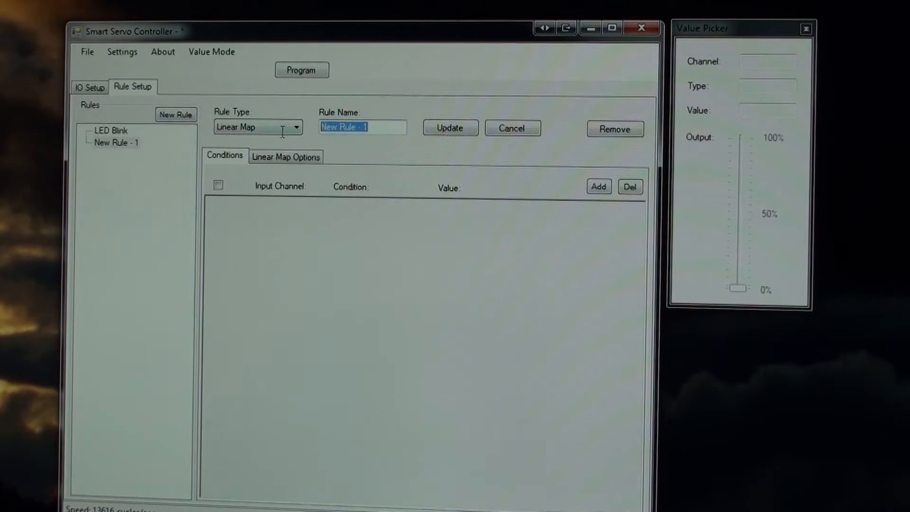
Create State Output rule 'Fan 1 On': Output 2 = 1 when Input 1 Greater Then 0.96 V
type("Fan 1 On")
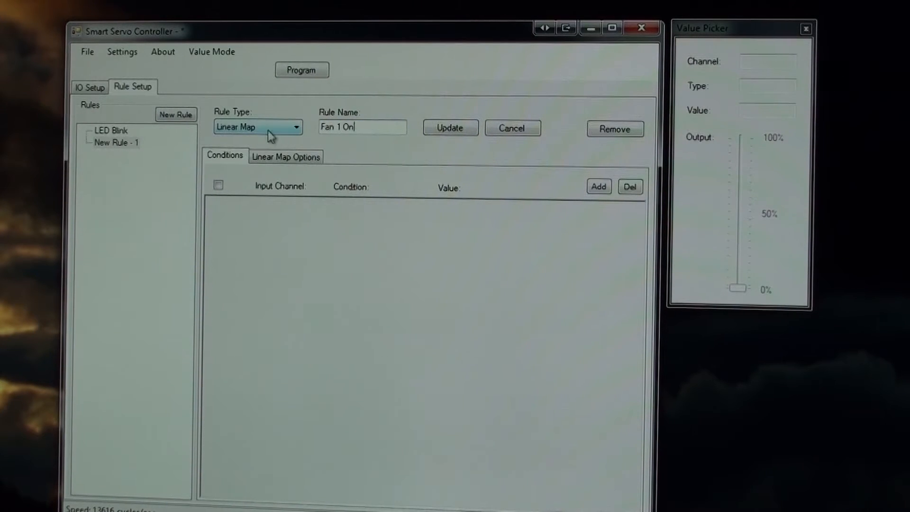
left_click(258, 126)
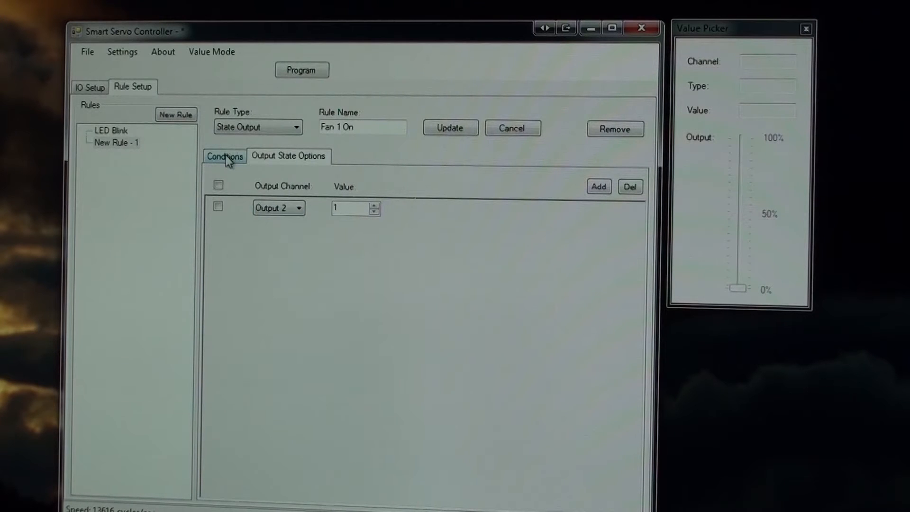
left_click(224, 156)
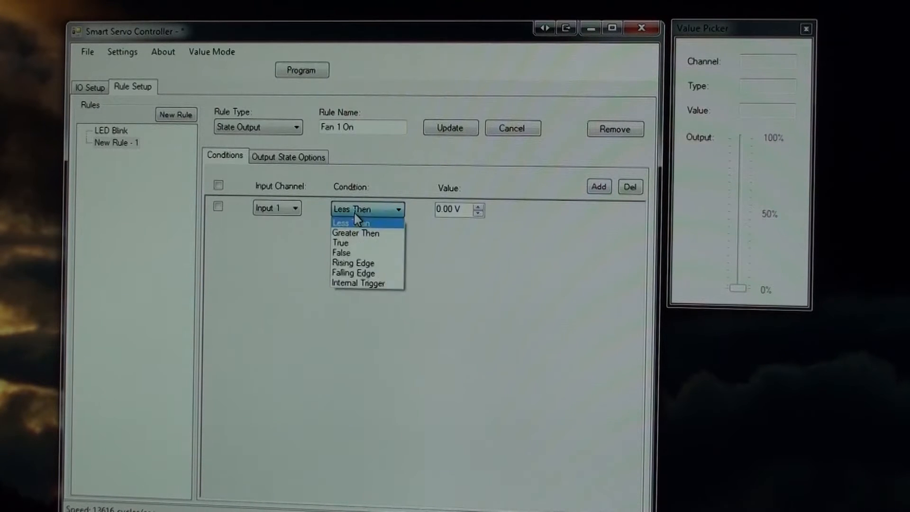
left_click(356, 233)
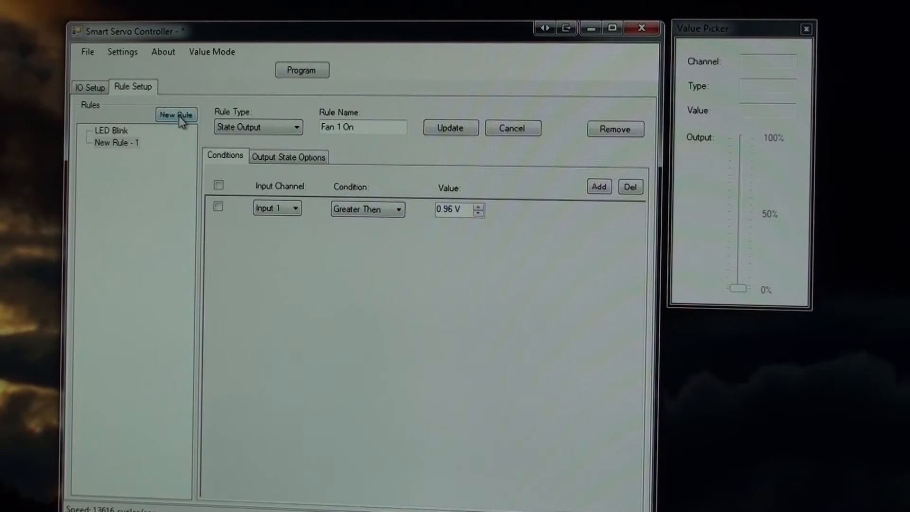
left_click(176, 115)
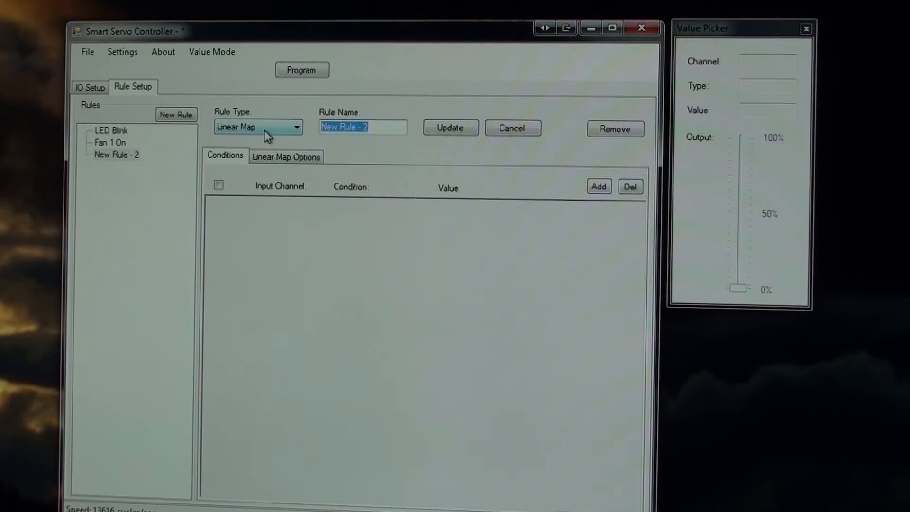
Create State Output rule 'Fan 1 & 2 Off' setting Outputs 2 and 3 to 0
type("Fan 1 & 2 Off")
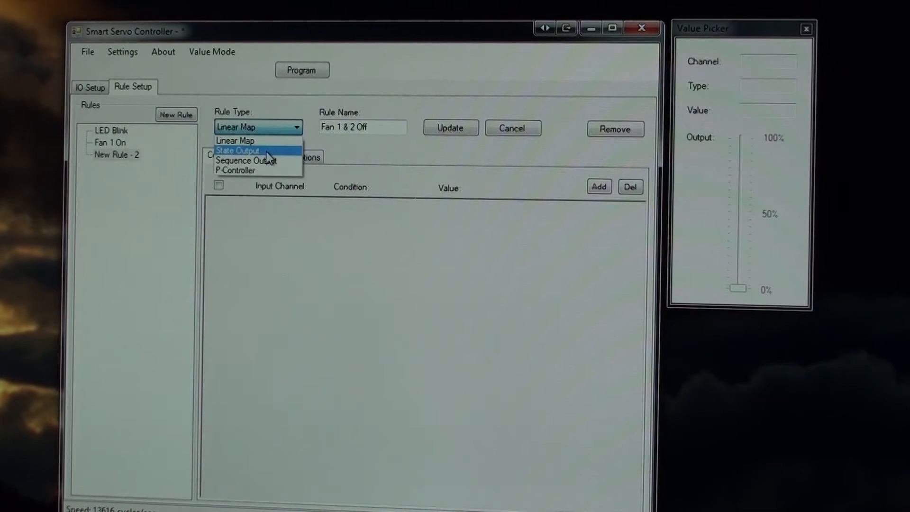
left_click(237, 151)
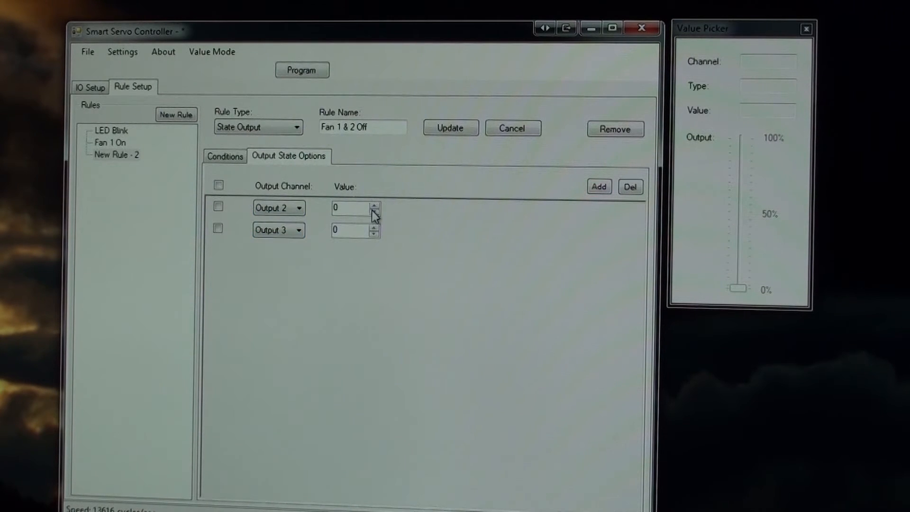
left_click(224, 156)
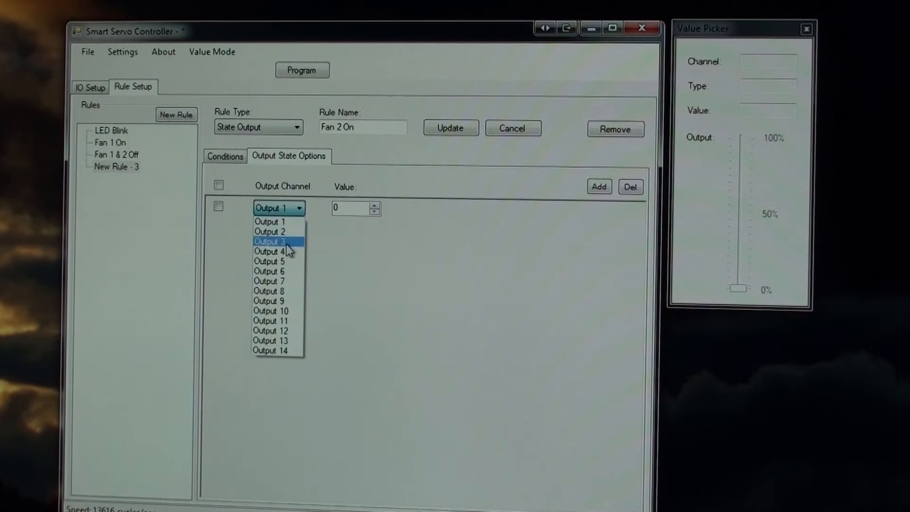
Finish Fan 2 On: Output 3 = 1 when Input 1 Greater Then 1.1 V
left_click(268, 242)
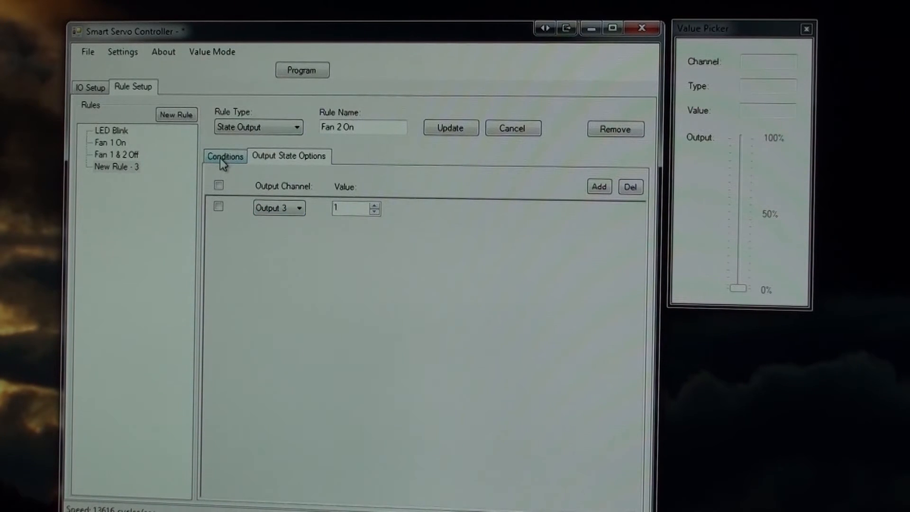
left_click(224, 157)
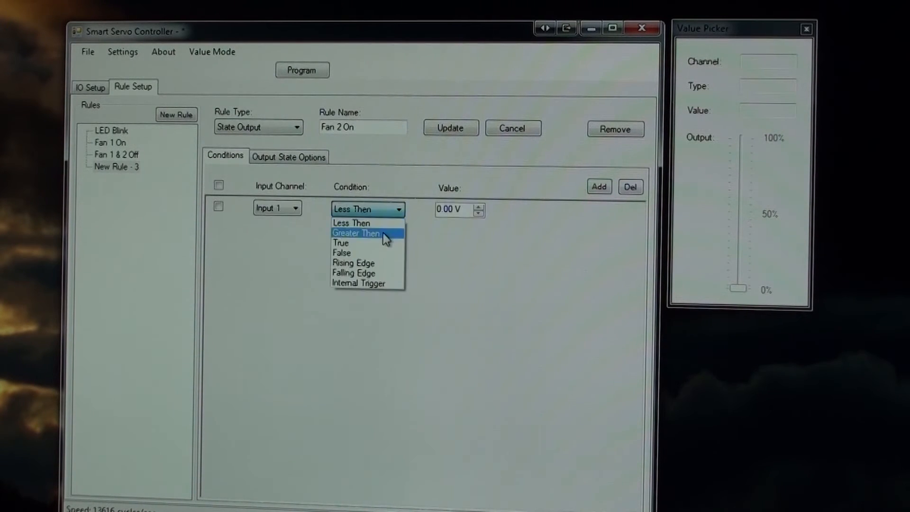
left_click(356, 233)
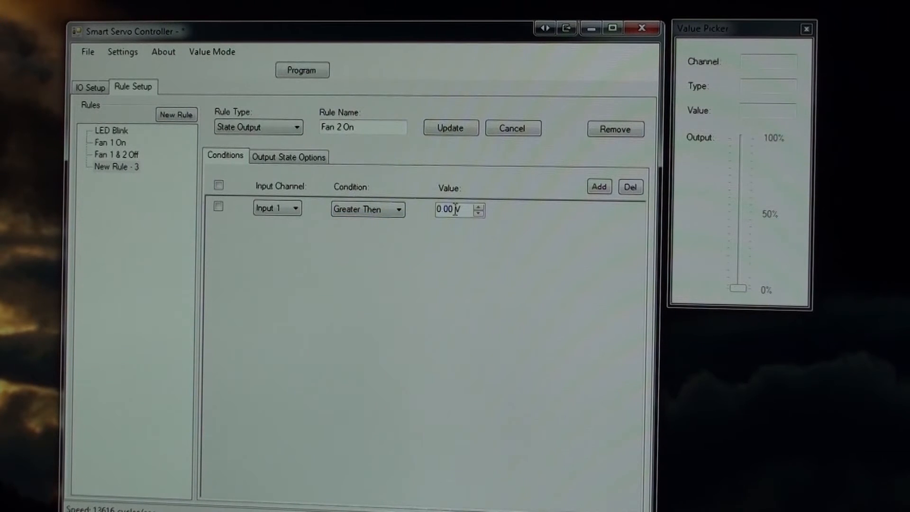
type("0.77")
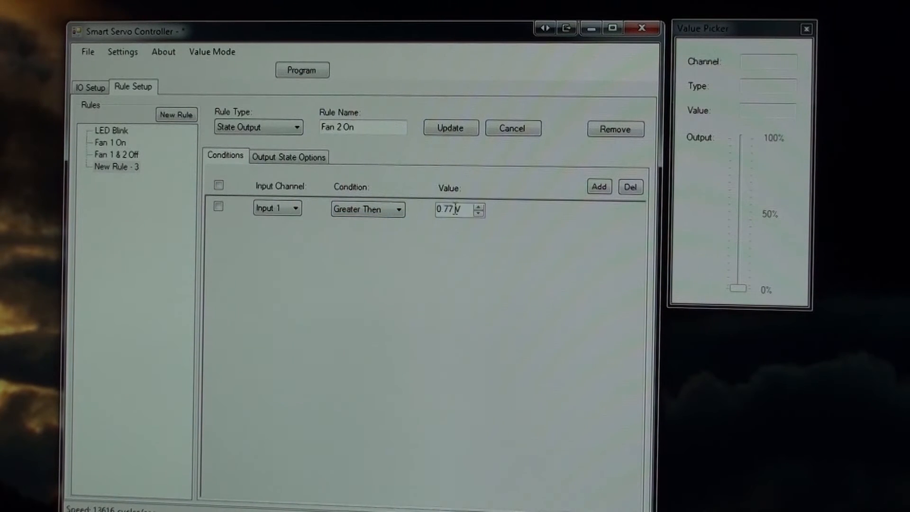
type("1.1")
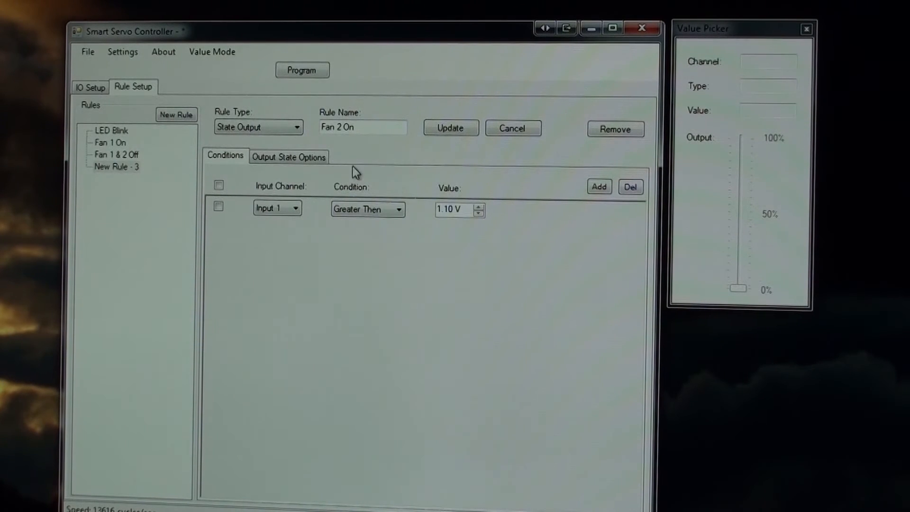
Save the configuration as Fan Demo and return to IO Setup
left_click(451, 128)
type("Fan")
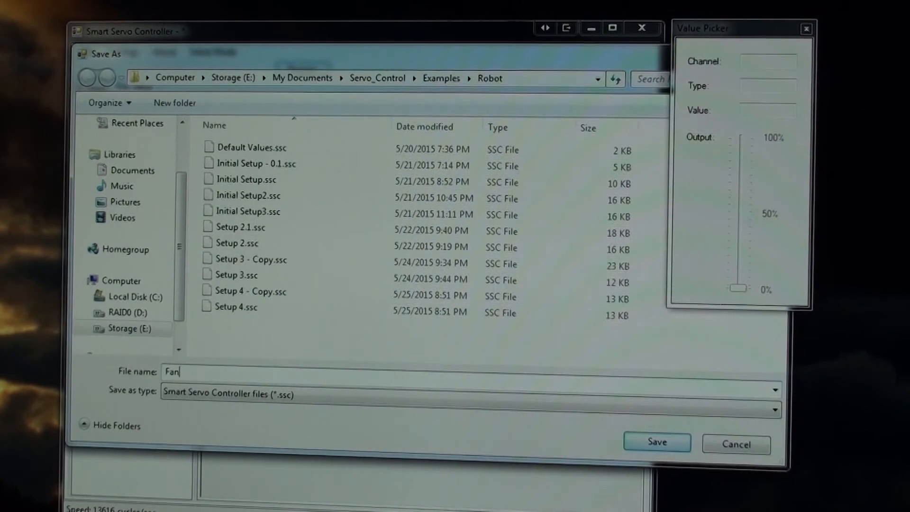
type("Demo")
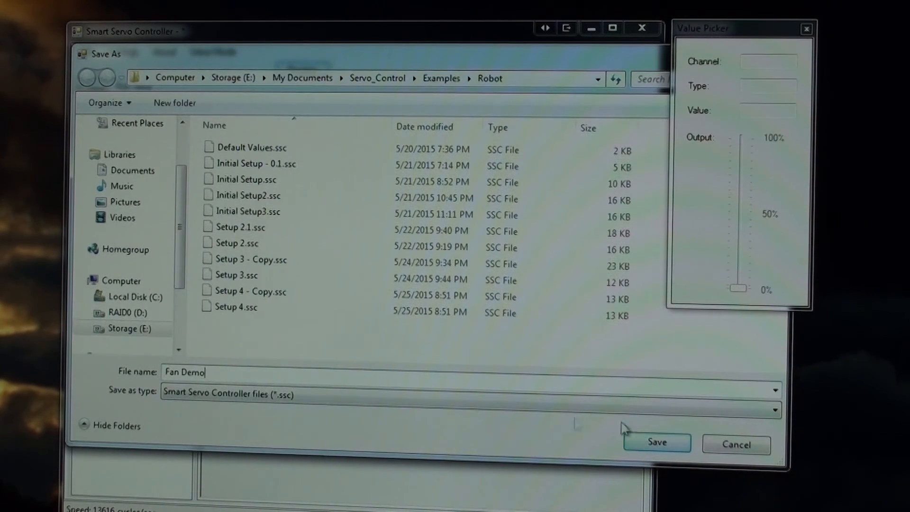
left_click(657, 442)
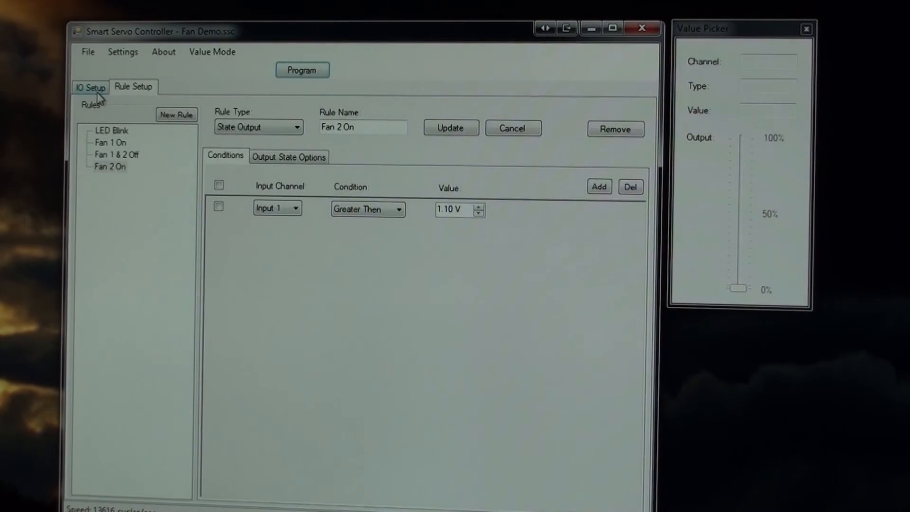
left_click(90, 88)
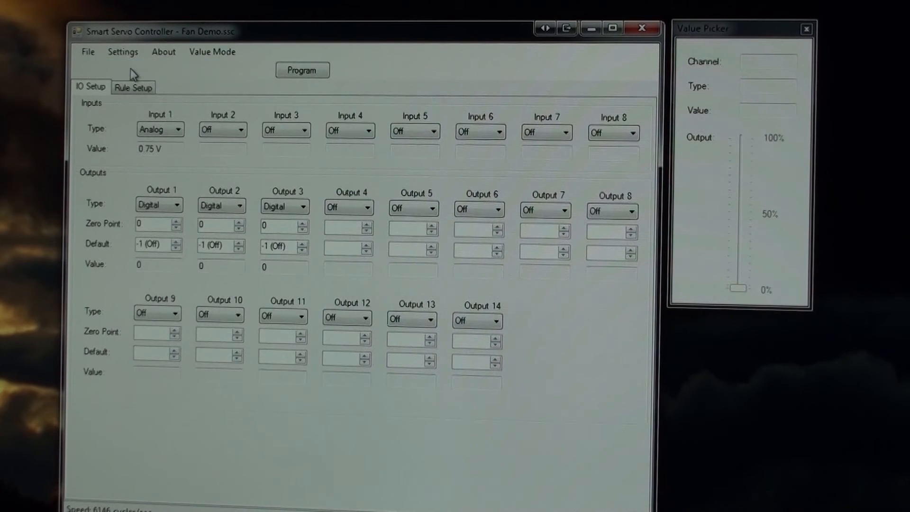